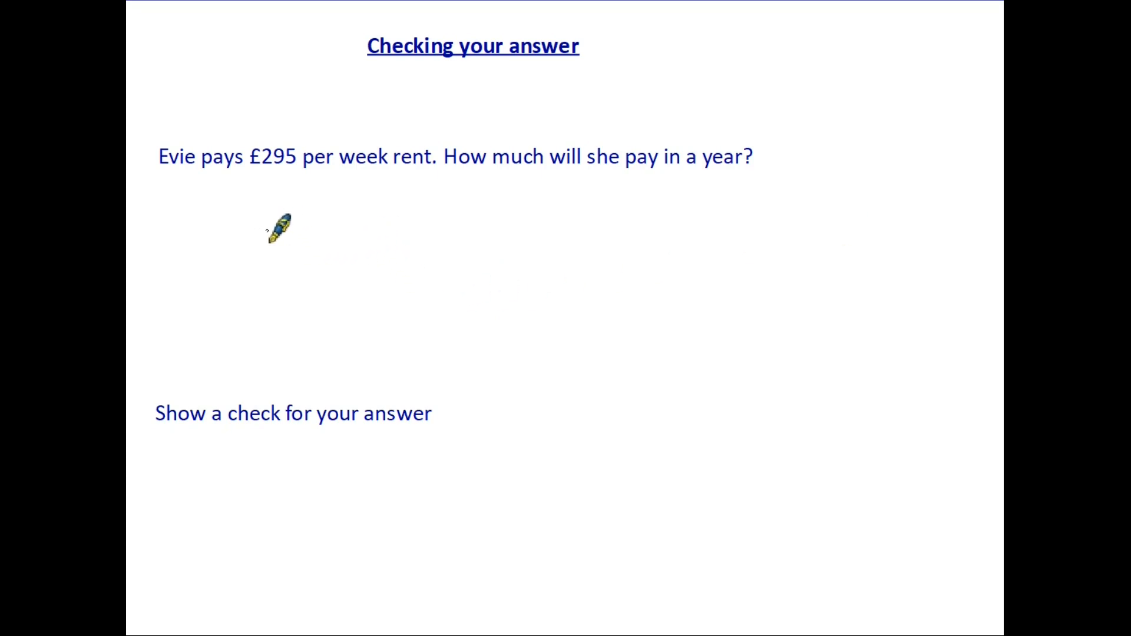
pyautogui.moveTo(717, 253)
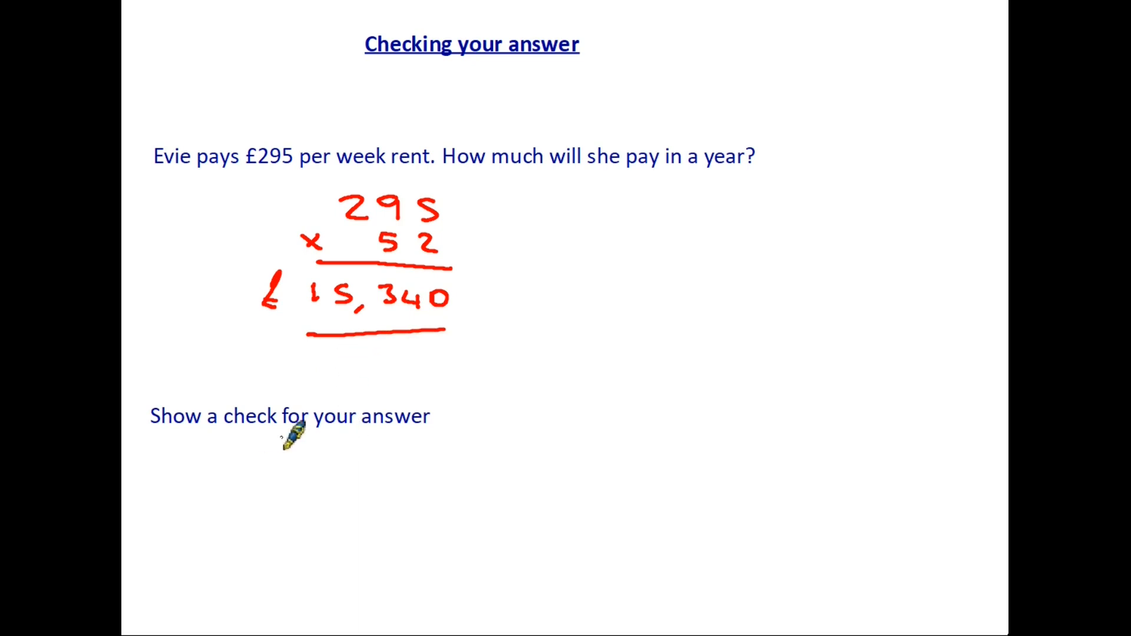
pyautogui.moveTo(402, 448)
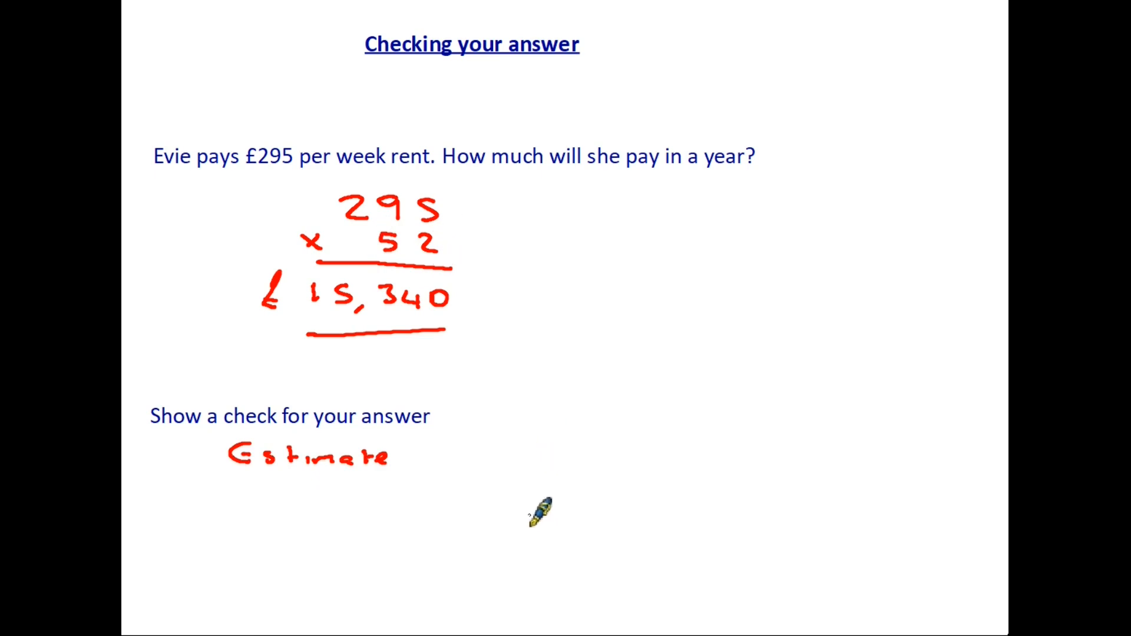
pyautogui.moveTo(490, 451)
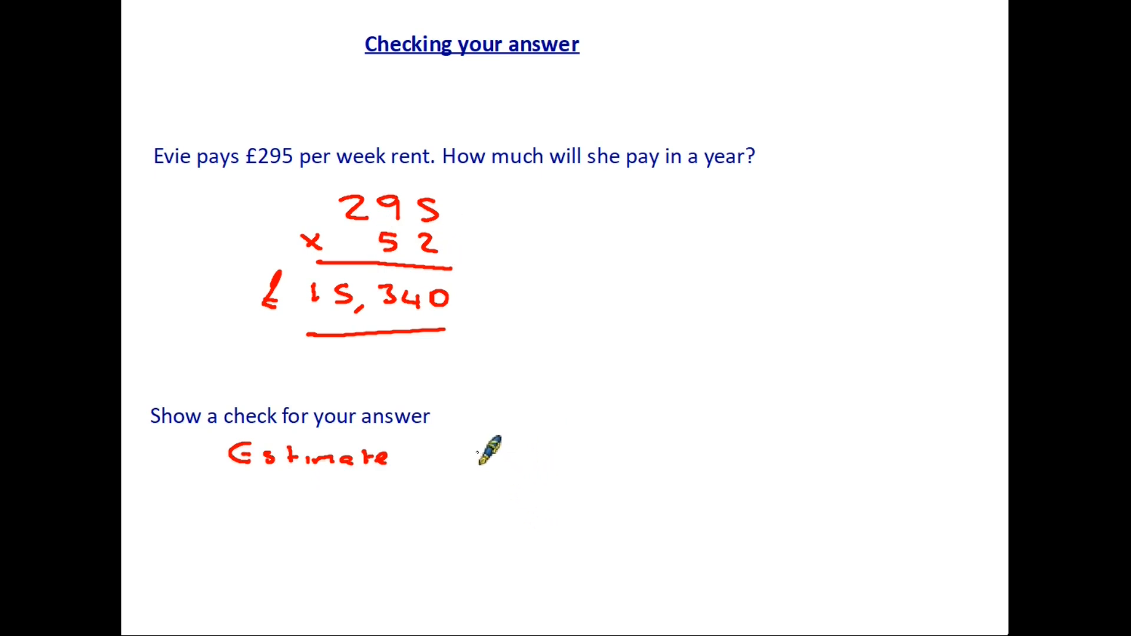